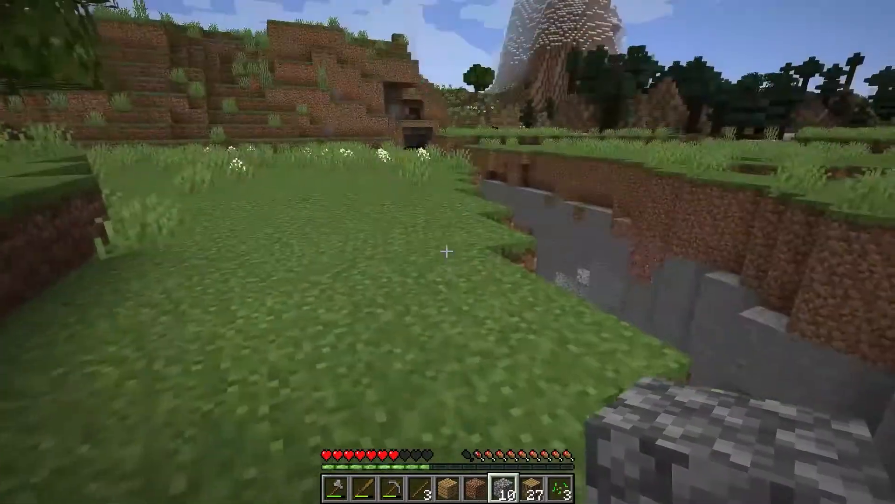
mouse_move(447, 252)
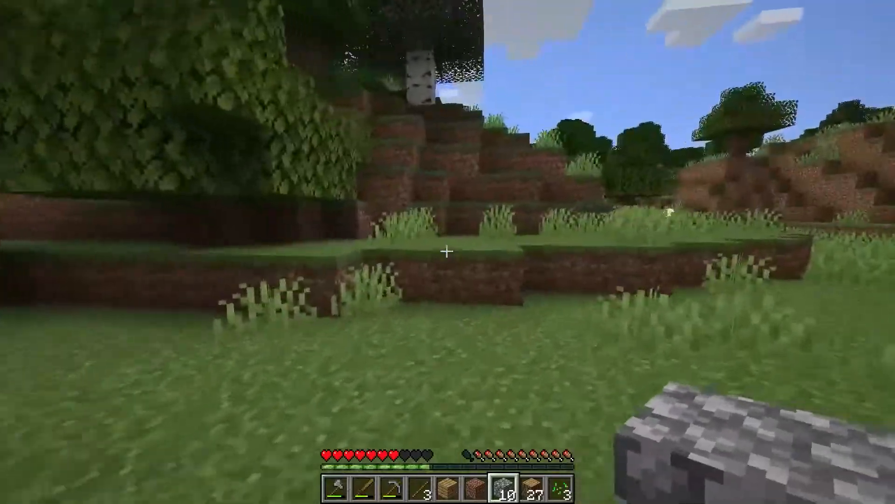